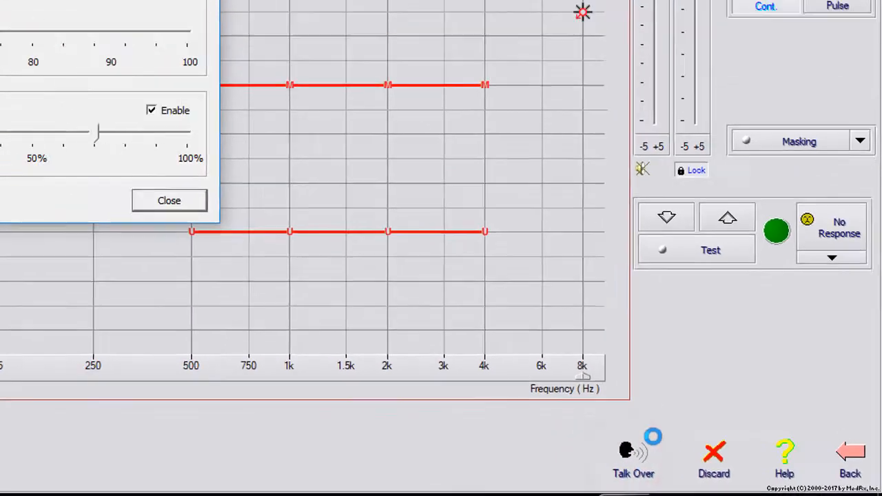
Step: Close the intercom settings, leaving talk-back monitoring enabled, to end Talk Over
click(633, 454)
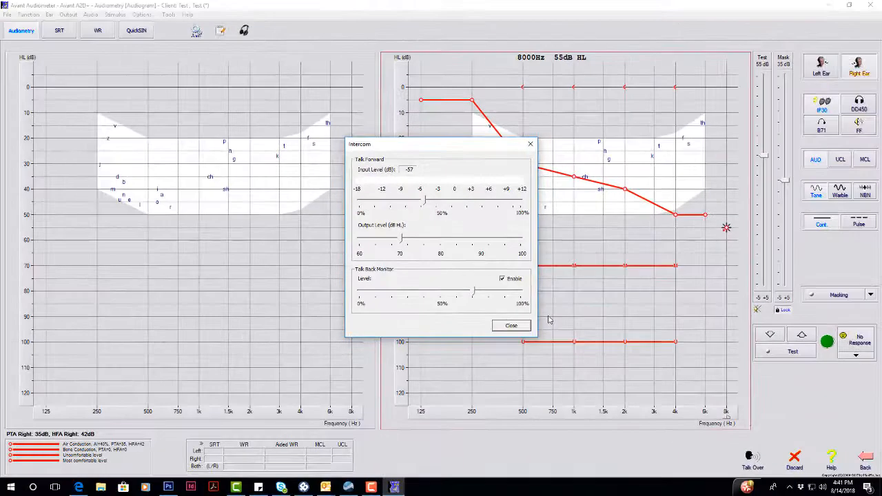
click(511, 326)
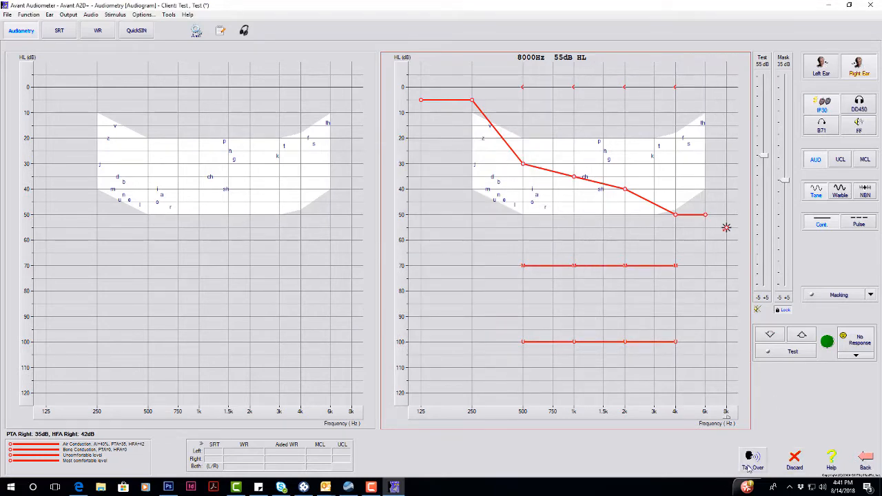
Step: Start Talk Over with talk-forward input at 0 and output near 70 dB HL
click(752, 457)
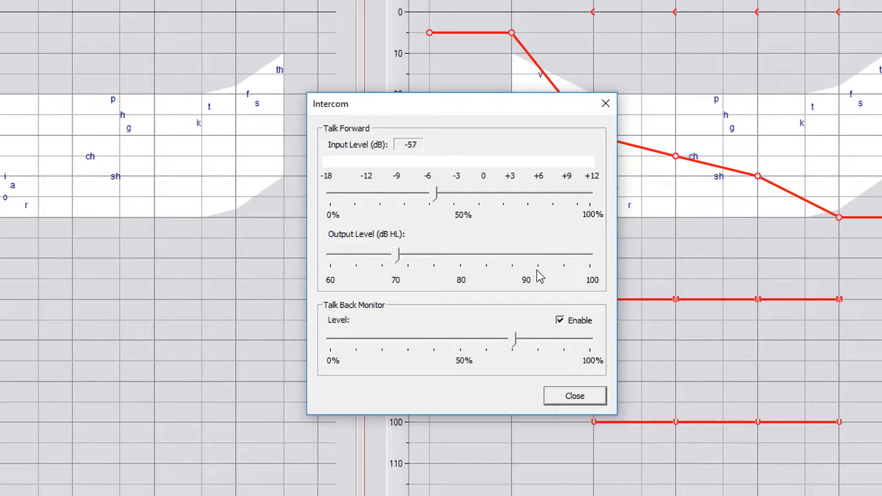
mouse_move(428, 253)
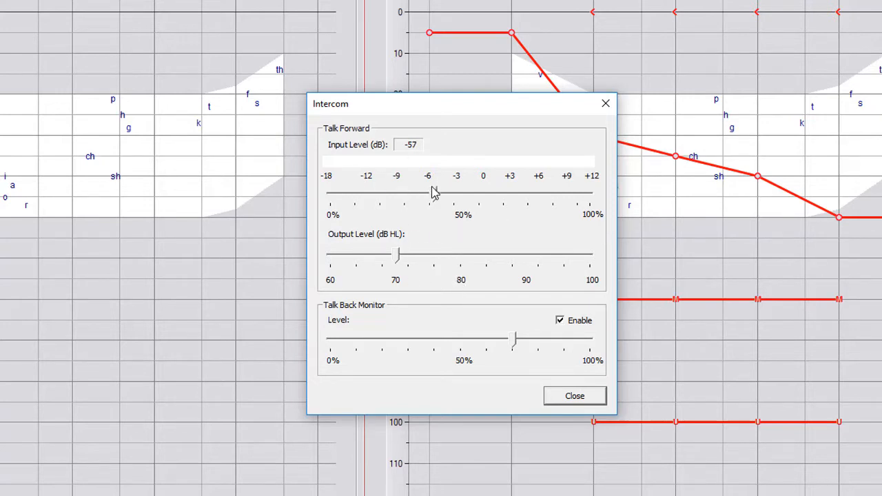
drag(435, 193, 451, 194)
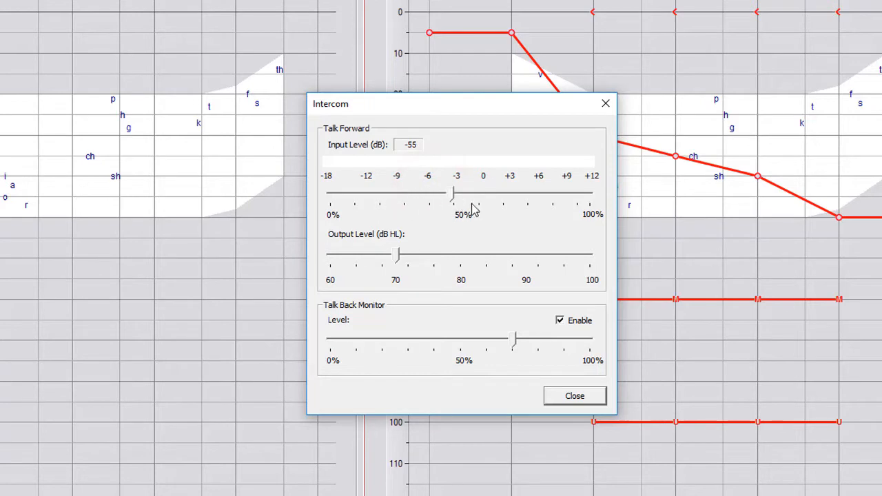
drag(452, 195, 481, 195)
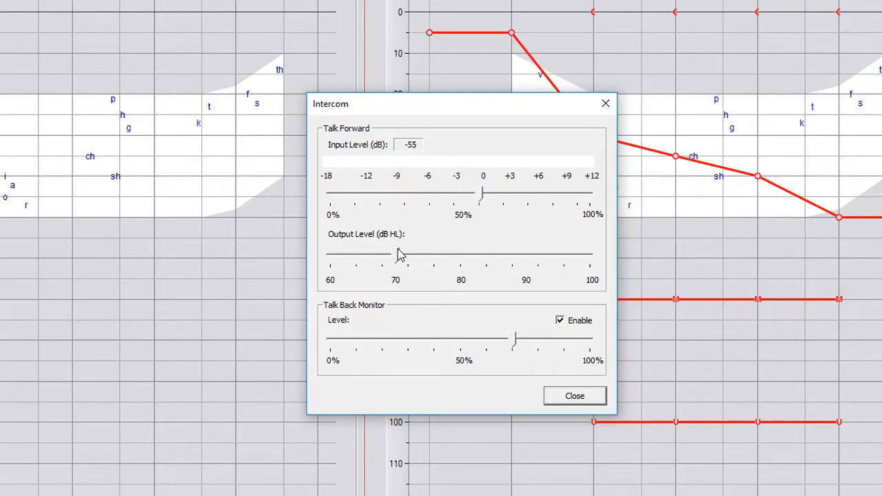
drag(378, 255, 473, 255)
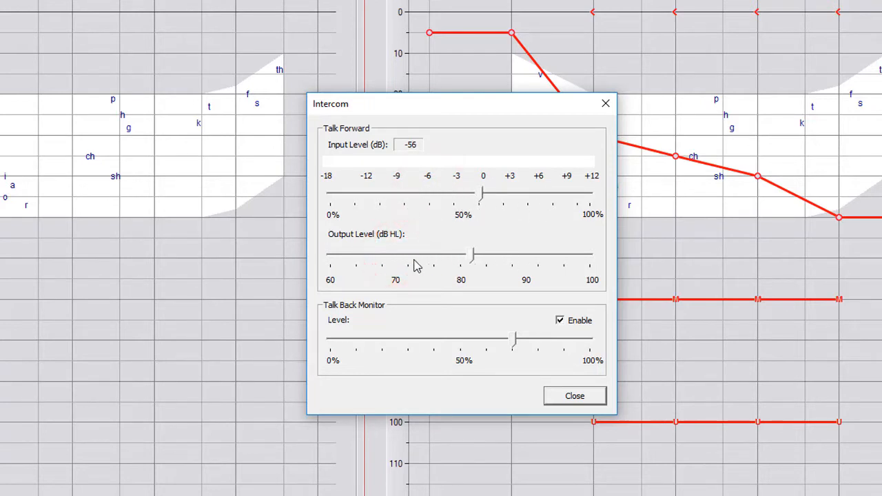
drag(472, 255, 379, 255)
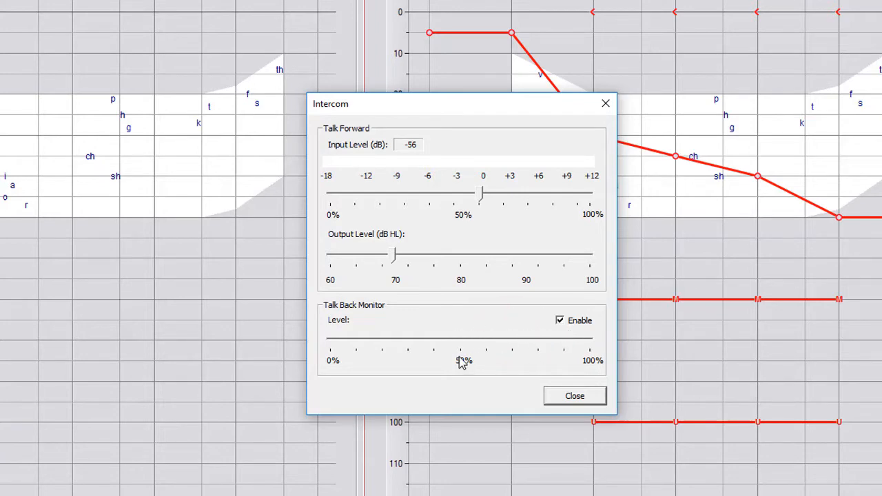
Step: Set the talk-back monitor level to about half and close the intercom
drag(462, 339, 591, 339)
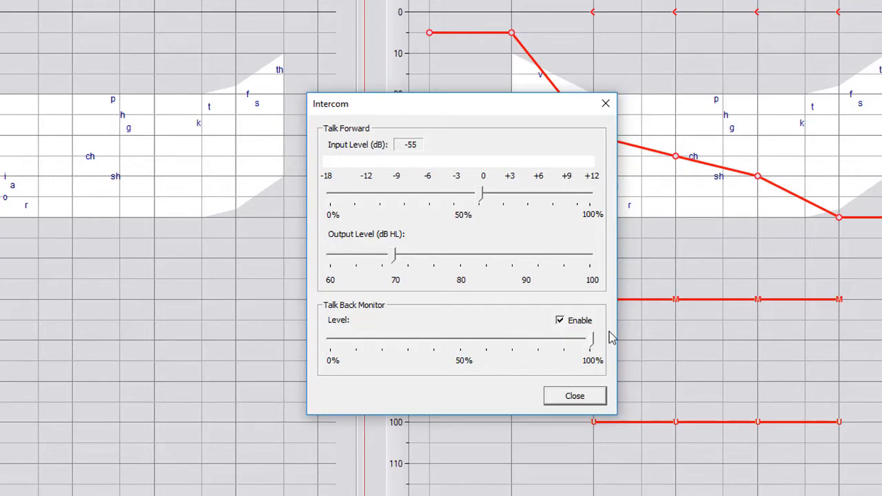
drag(591, 338, 464, 337)
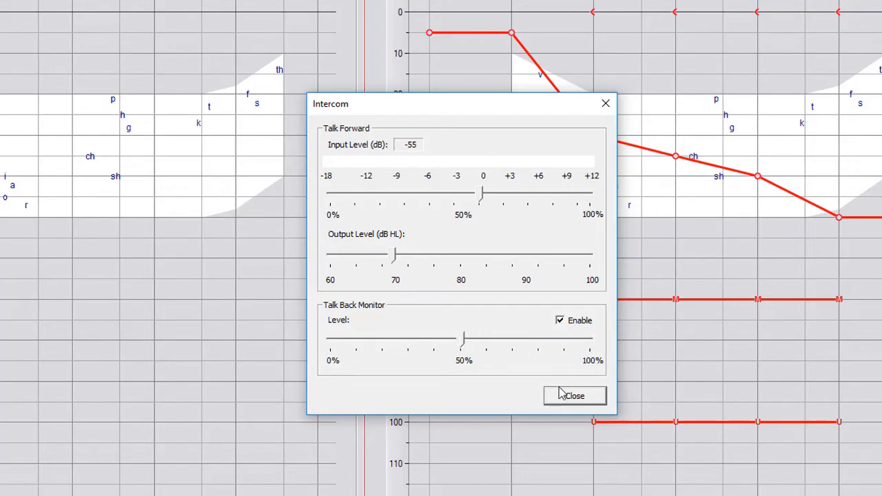
click(574, 396)
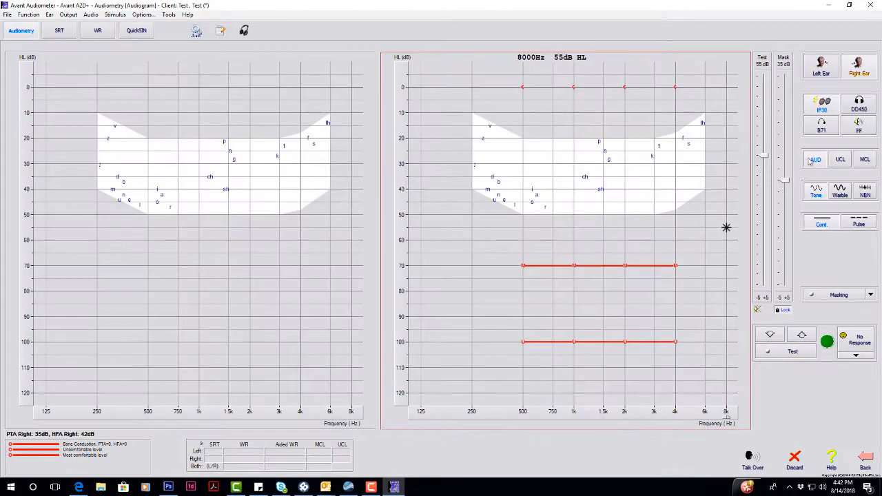
mouse_move(275, 71)
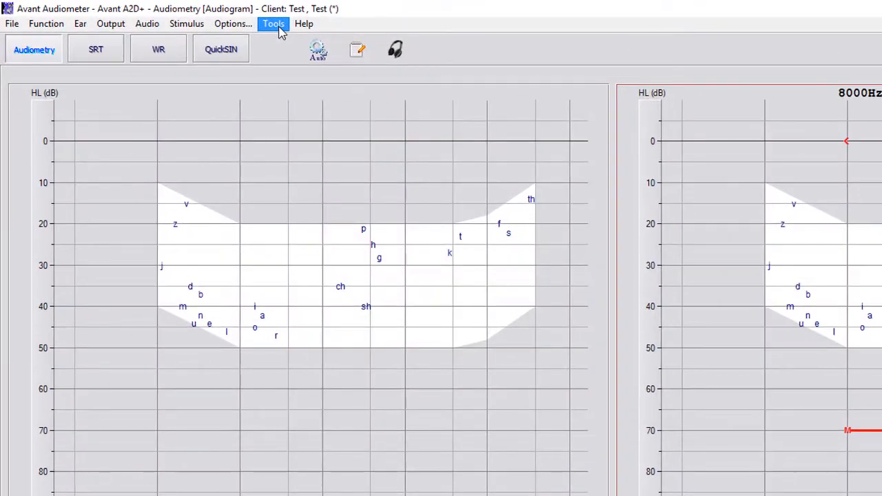
Step: Open the Tools menu after discarding the right-ear air conduction curve
click(273, 23)
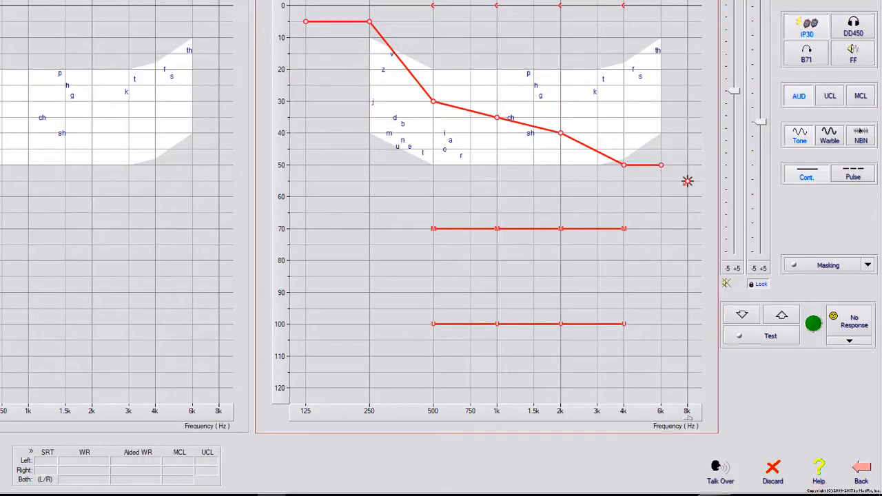
Step: Open Help for the Audiometry screen after restoring the curve
click(819, 468)
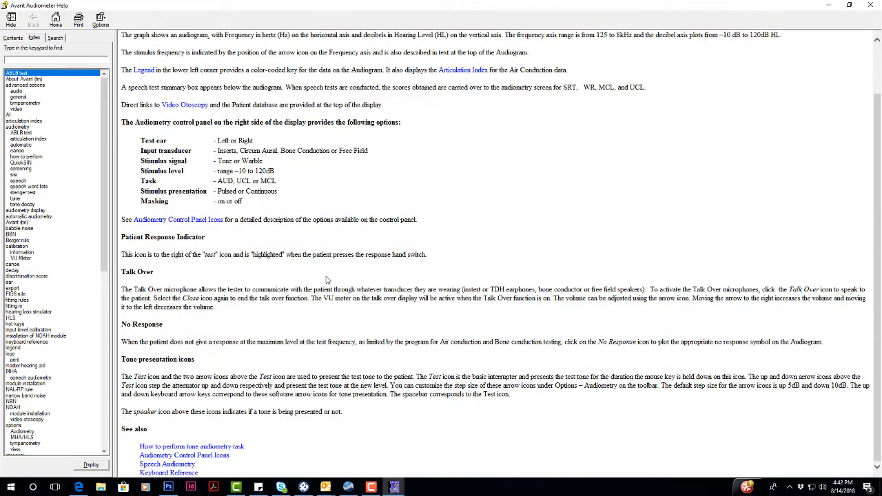
Step: Scroll the Tone Audiometry help topic to its See also links
scroll(up, 3)
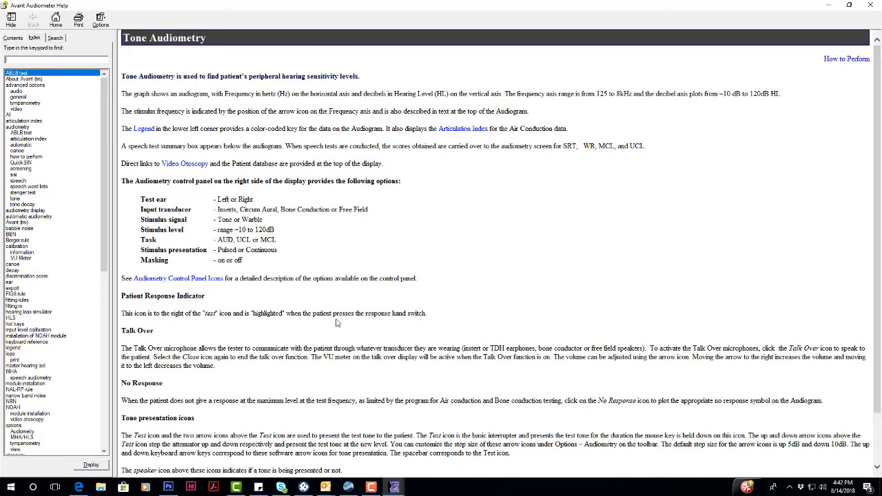
scroll(down, 3)
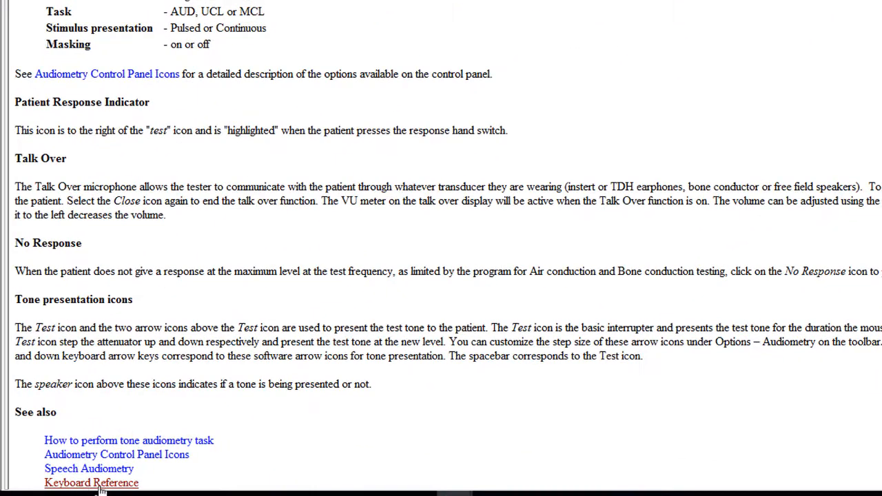
Step: Open the Keyboard Reference topic and scroll through its Hot Keys table
click(91, 482)
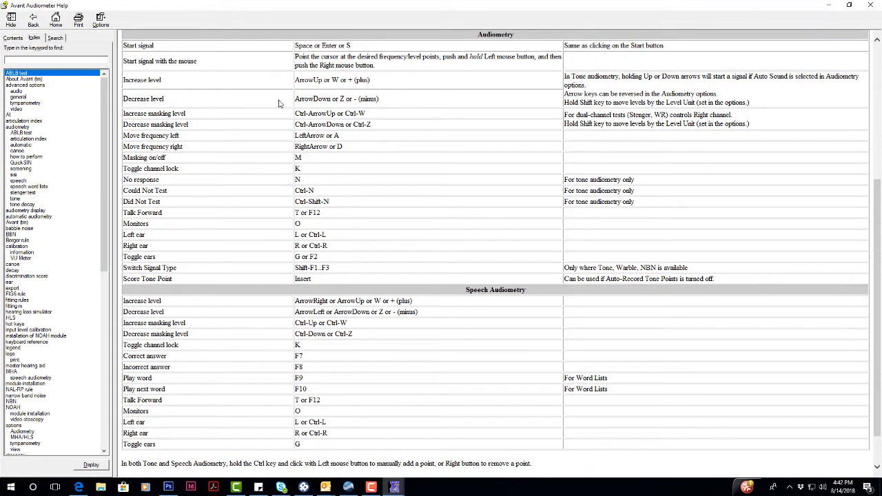
mouse_move(364, 93)
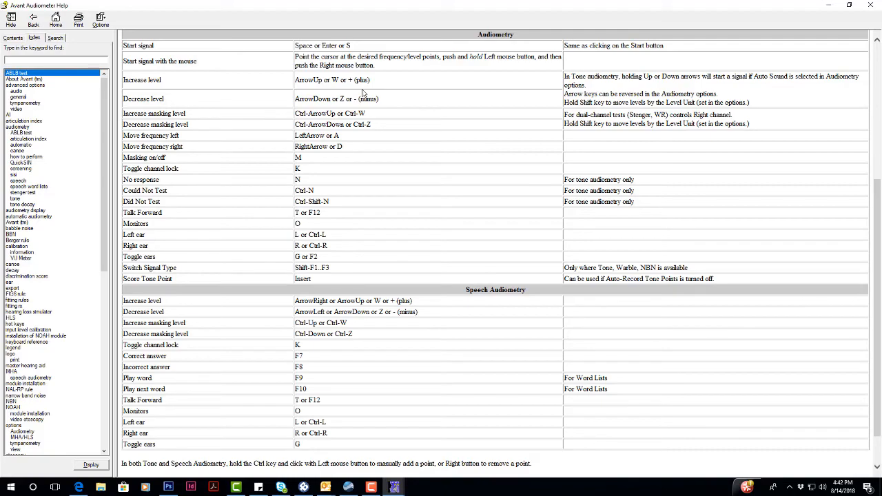
scroll(down, 3)
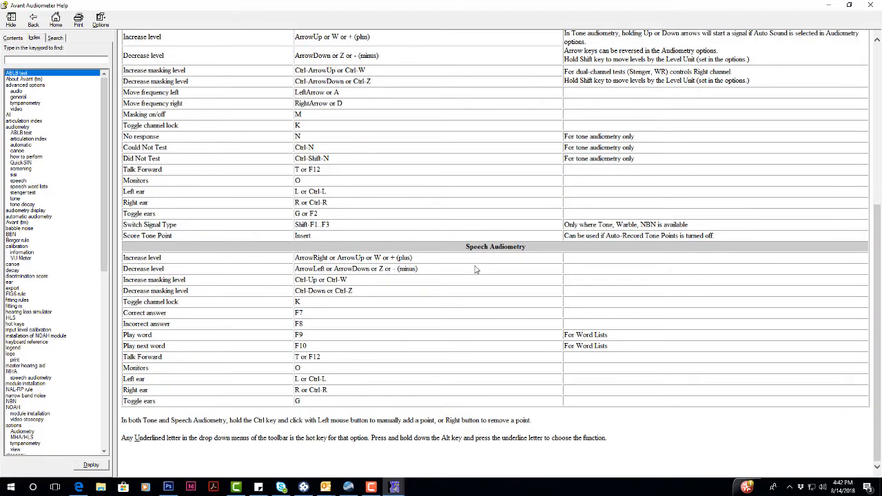
scroll(up, 3)
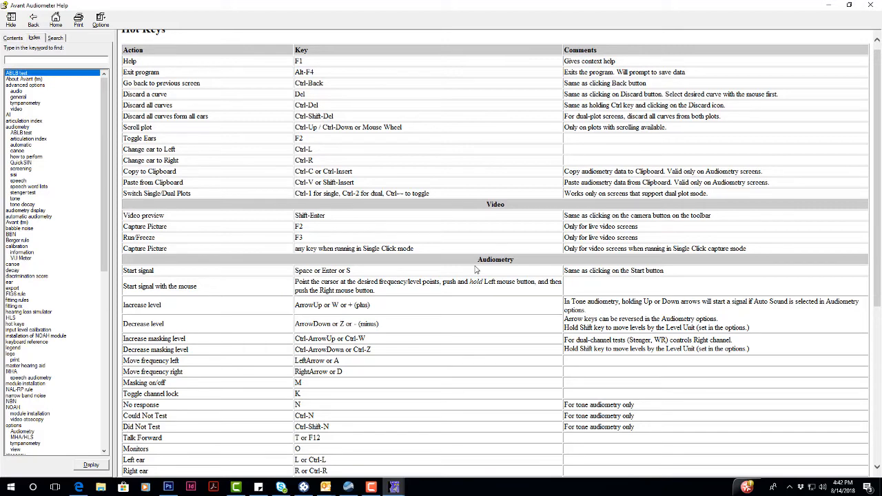
mouse_move(447, 249)
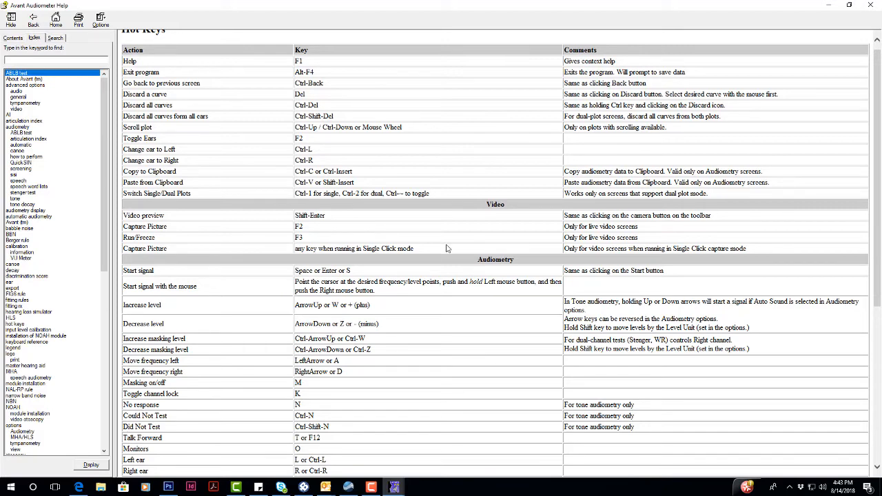